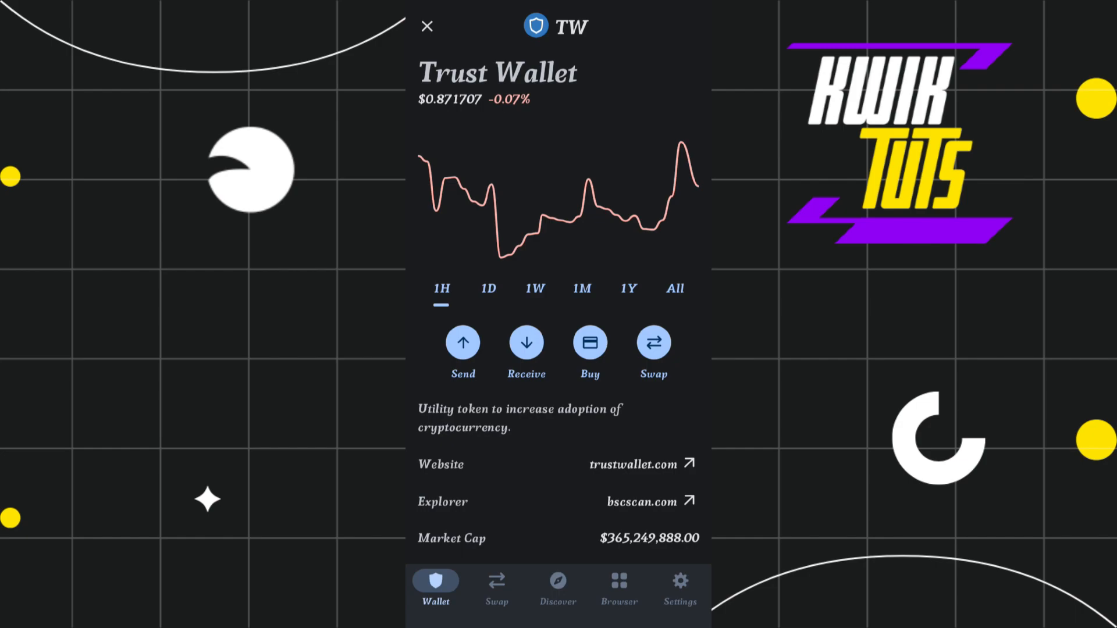
Go to the Browser section listing DApps, with PancakeSwap under DeFi
{"action": "scroll", "scroll_direction": "down", "scroll_amount": 3}
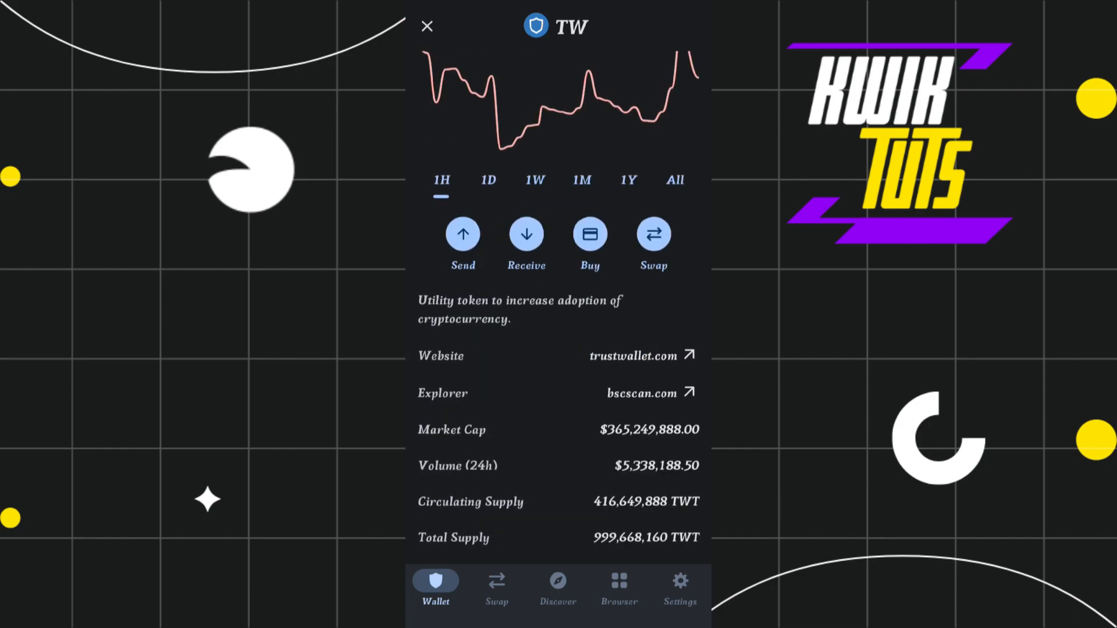
{"action": "left_click", "coordinate": [618, 586]}
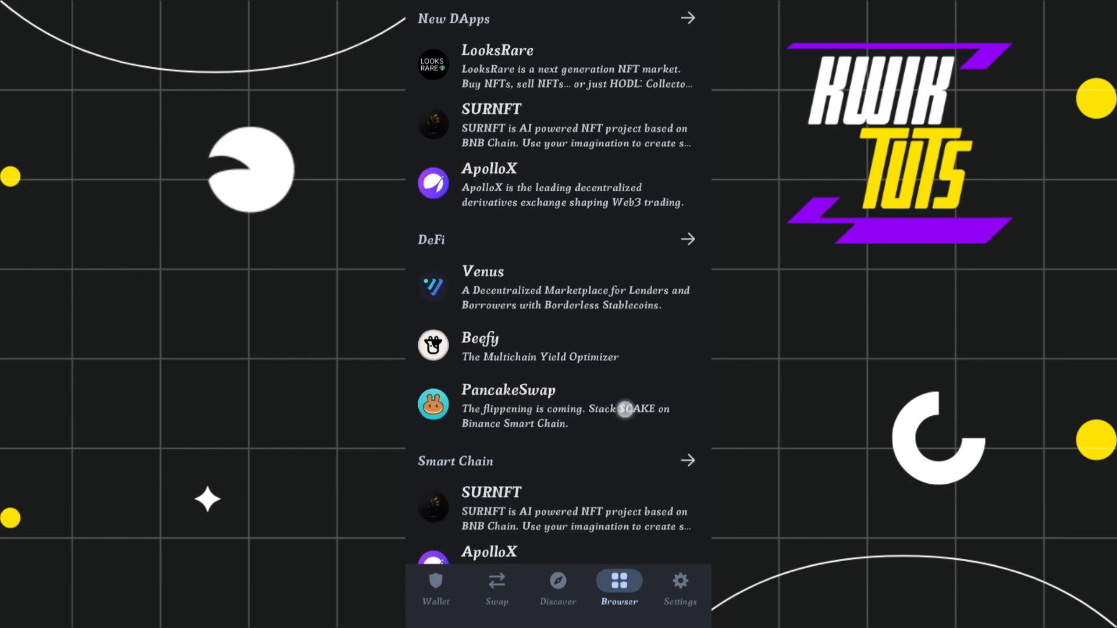
Launch PancakeSwap from the DeFi list and dismiss its phishing warning banner
{"action": "left_click", "coordinate": [508, 390]}
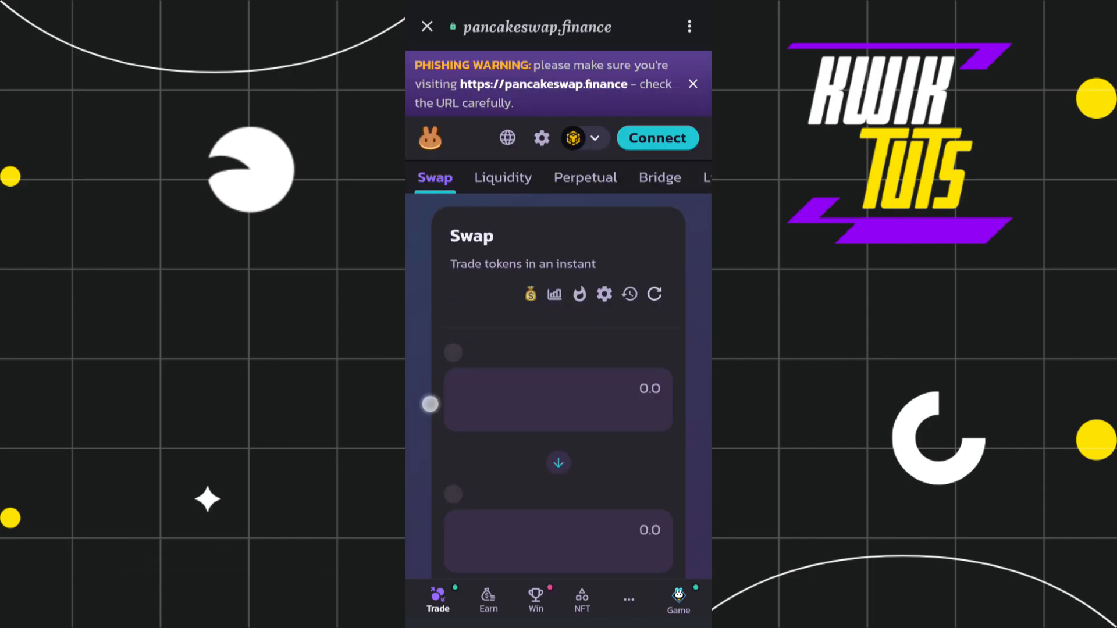
{"action": "left_click", "coordinate": [691, 84]}
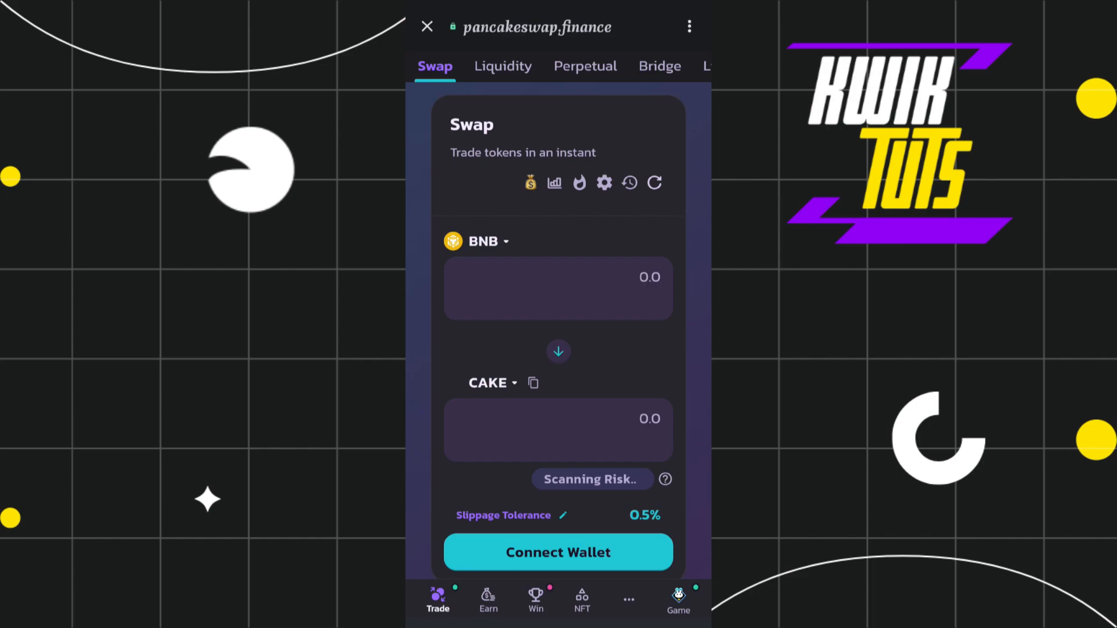
Search 'Ait', import the AI Trader (AIT) token acknowledging the risk, as the pay-with token
{"action": "left_click", "coordinate": [491, 382]}
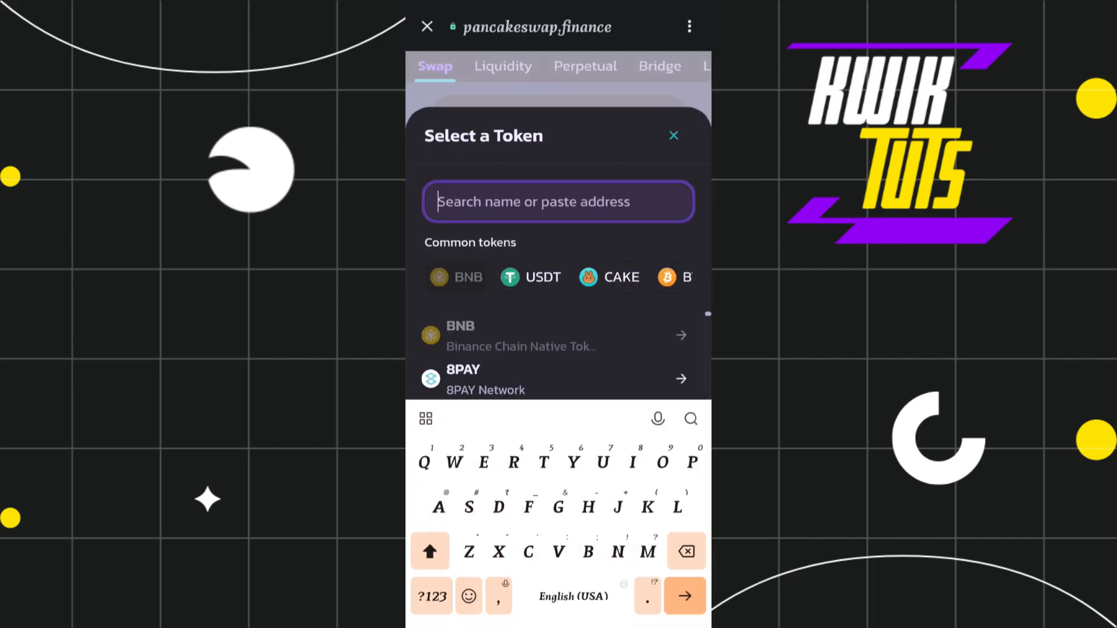
{"action": "type", "text": "Ai"}
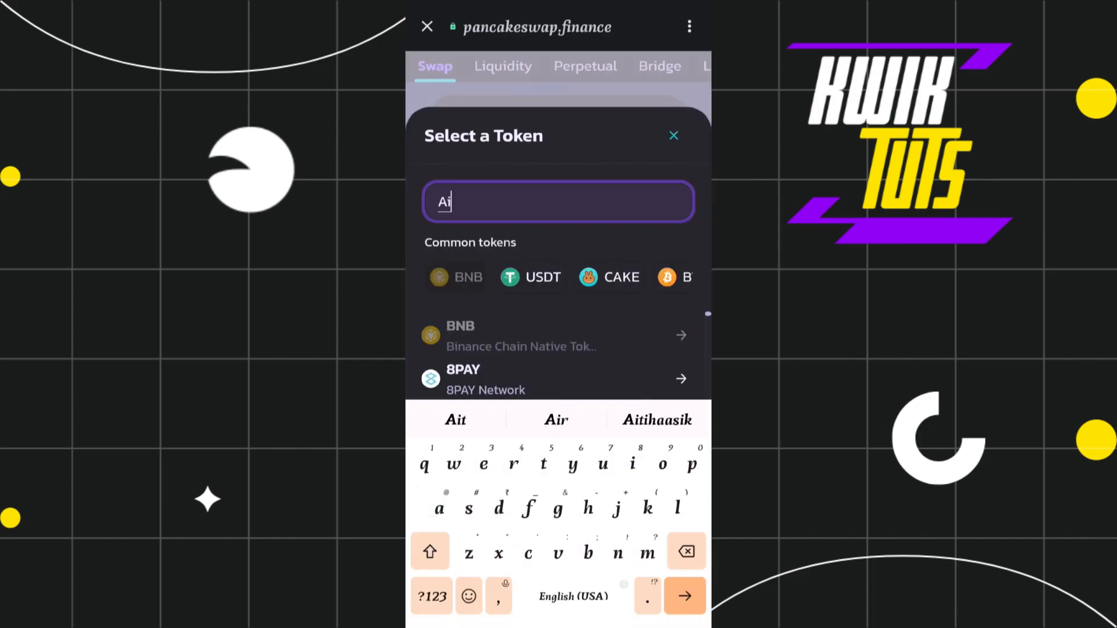
{"action": "type", "text": "t"}
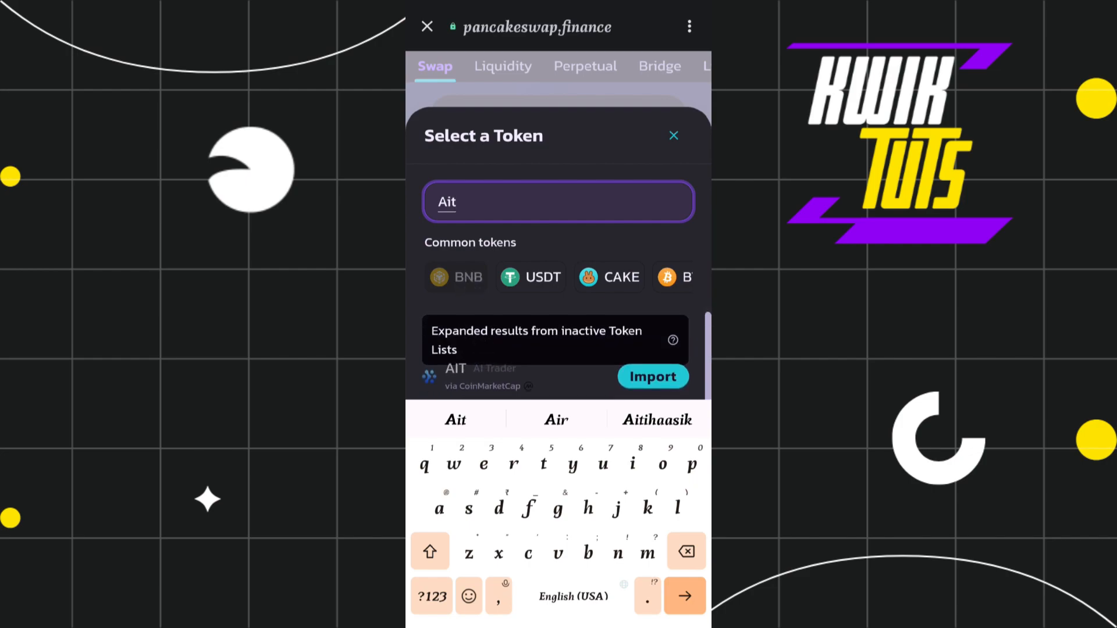
{"action": "left_click", "coordinate": [652, 375]}
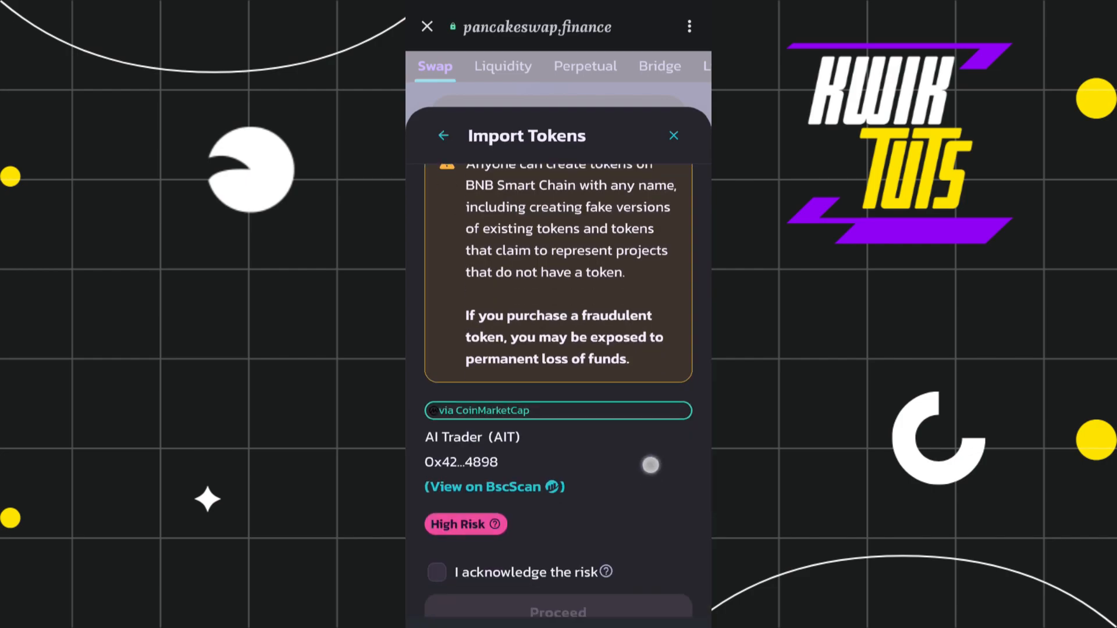
{"action": "left_click", "coordinate": [436, 572]}
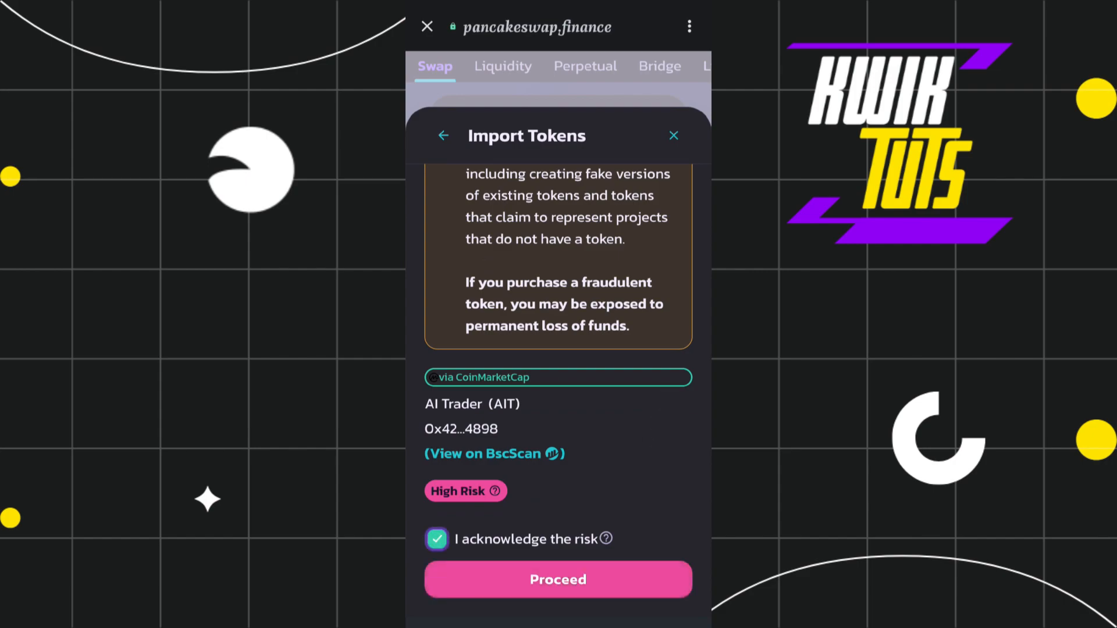
{"action": "left_click", "coordinate": [558, 580]}
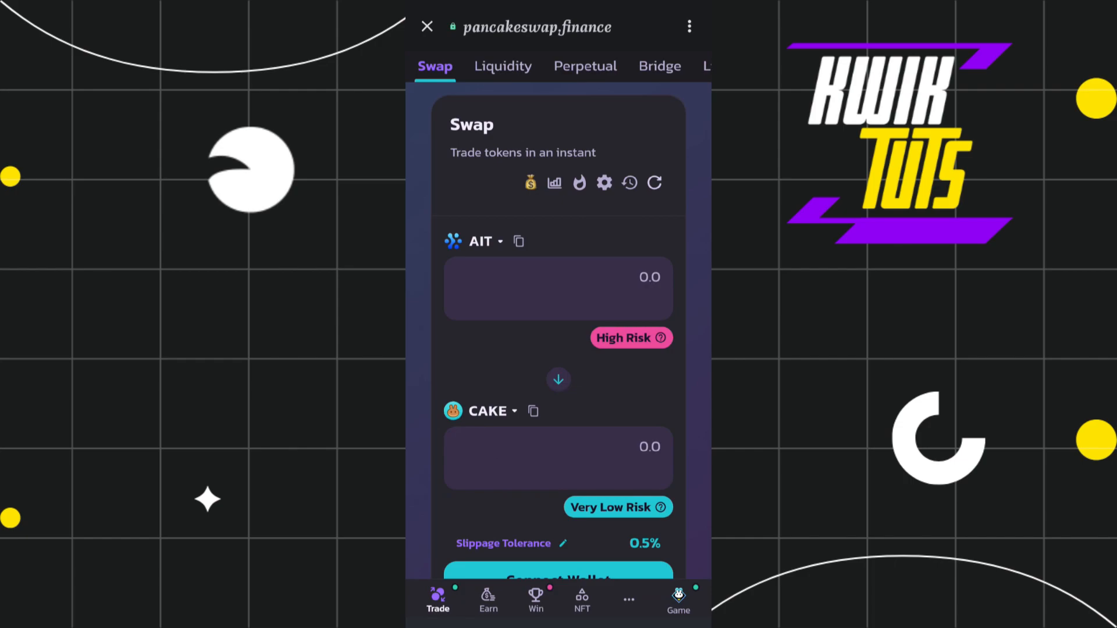
Enter 500 AIT and switch the receive token from CAKE to BNB, quoting about 0.0044 BNB
{"action": "left_click", "coordinate": [559, 289]}
{"action": "type", "text": "500"}
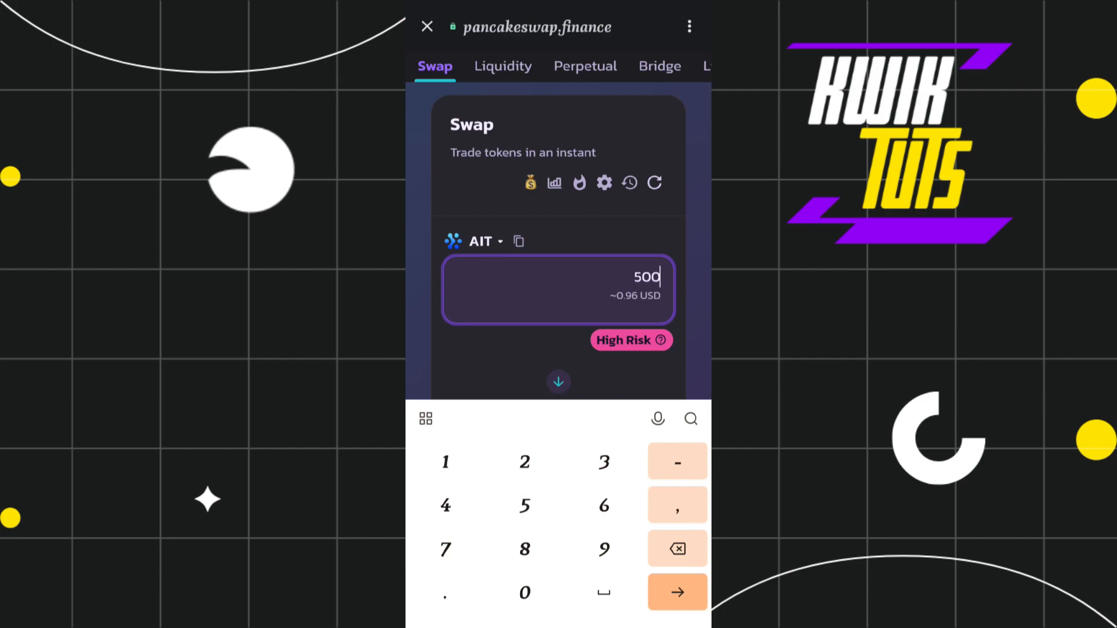
{"action": "scroll", "scroll_direction": "down", "scroll_amount": 3}
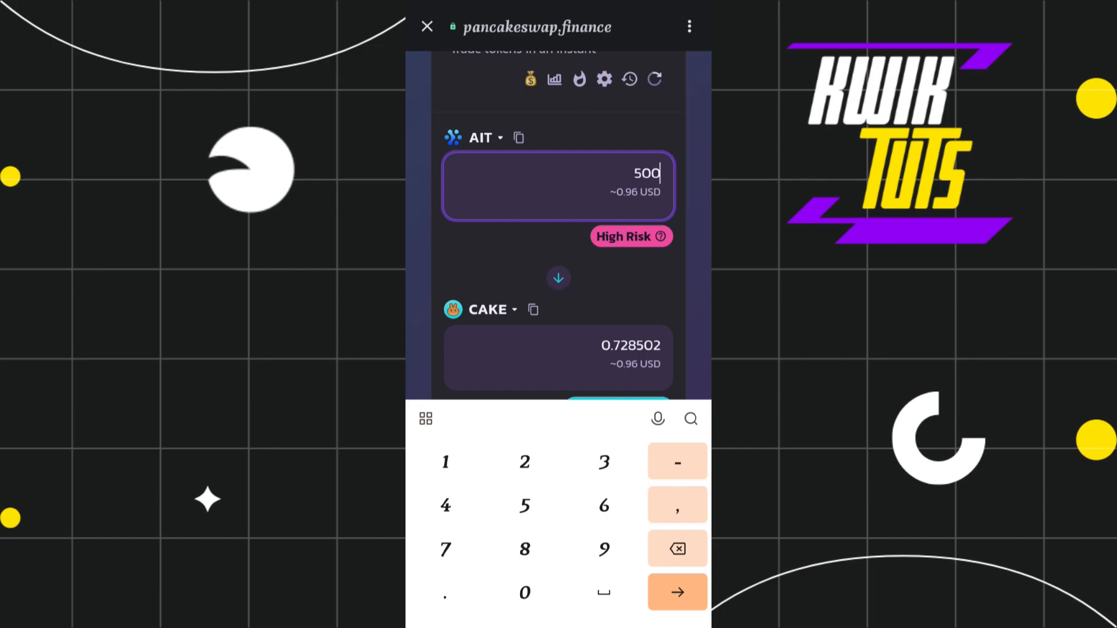
{"action": "left_click", "coordinate": [488, 310]}
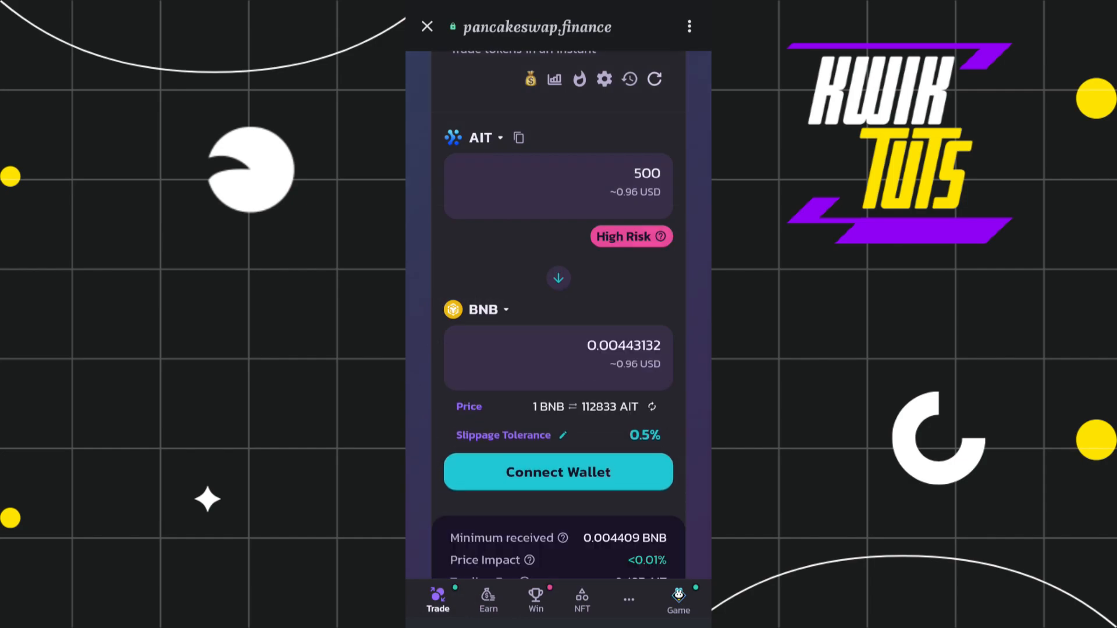
Bring up the Connect Wallet sheet for the 500 AIT to BNB swap
{"action": "left_click", "coordinate": [558, 471]}
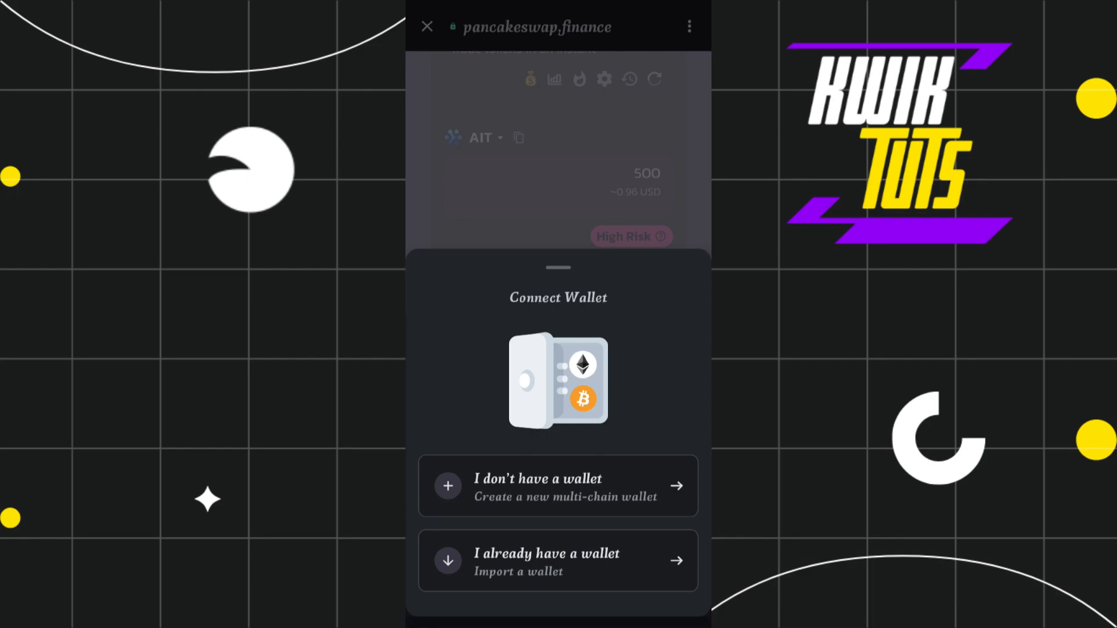
Leave PancakeSwap for the Trust Wallet home screen with create/import wallet options
{"action": "left_click", "coordinate": [427, 27]}
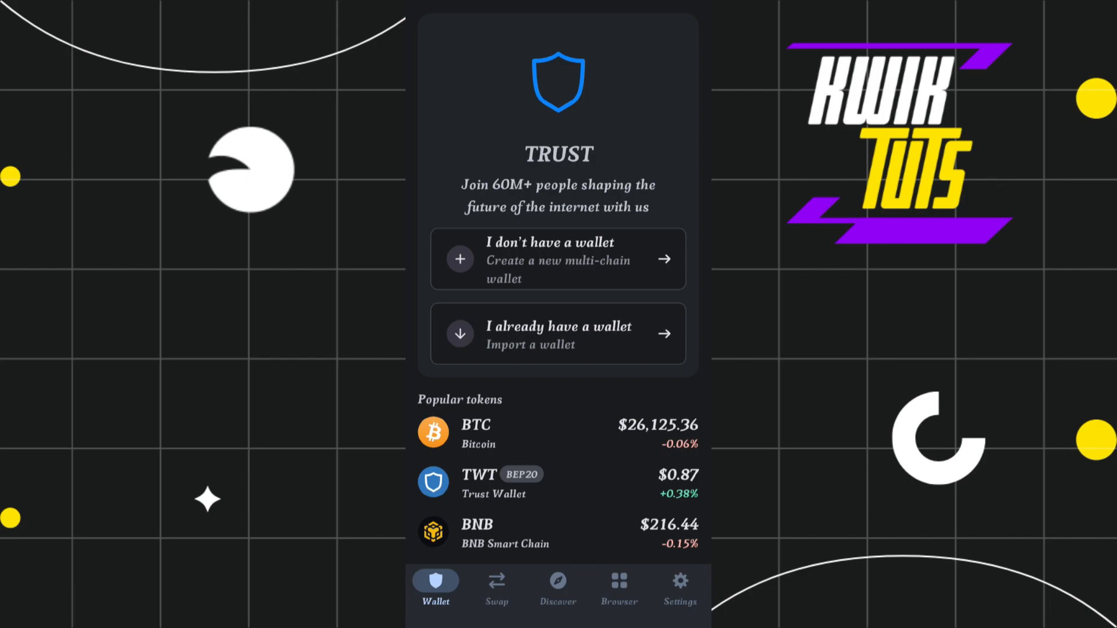
{"action": "scroll", "scroll_direction": "down", "scroll_amount": 3}
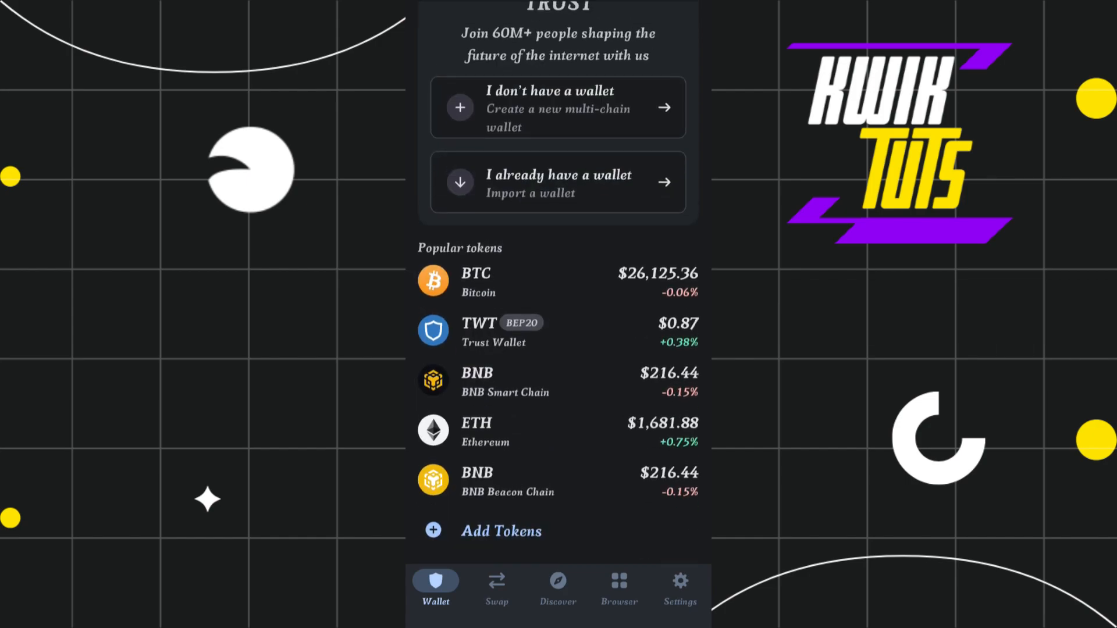